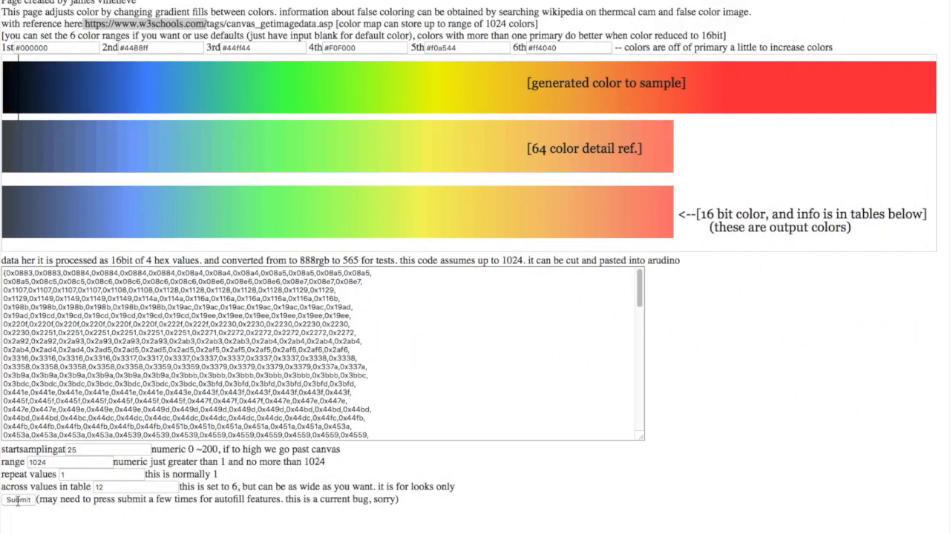
Step: Set the range to 16 and submit to get a 16-value table with 16 color bands
click(66, 462)
text(16)
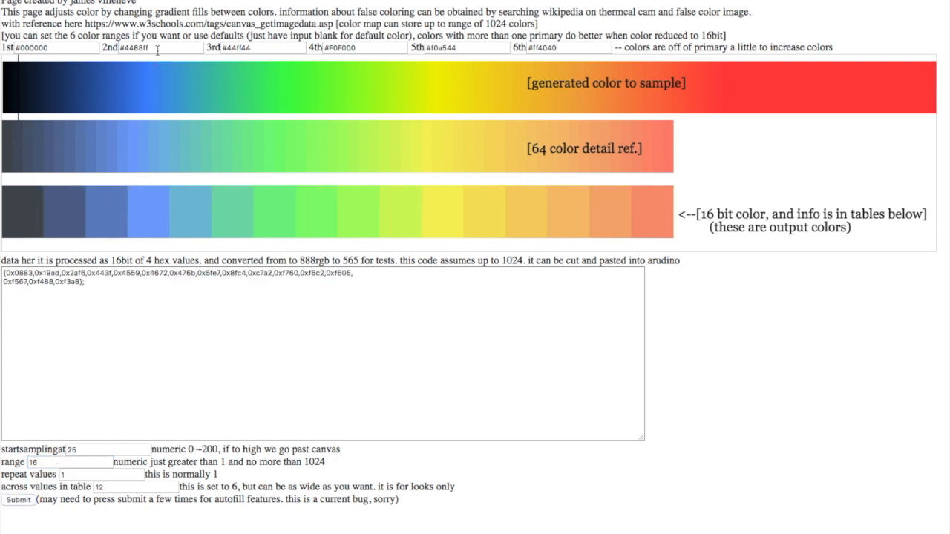
mouse_move(496, 95)
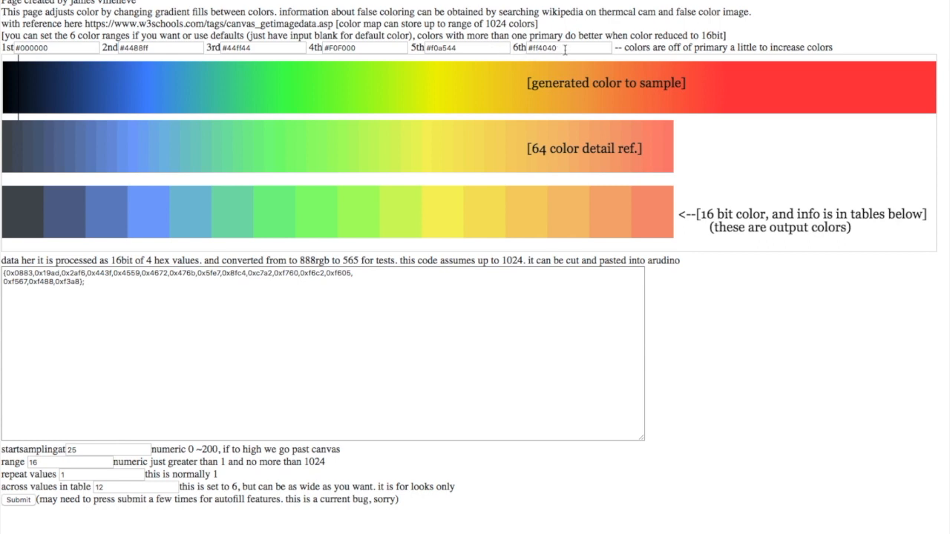
click(568, 48)
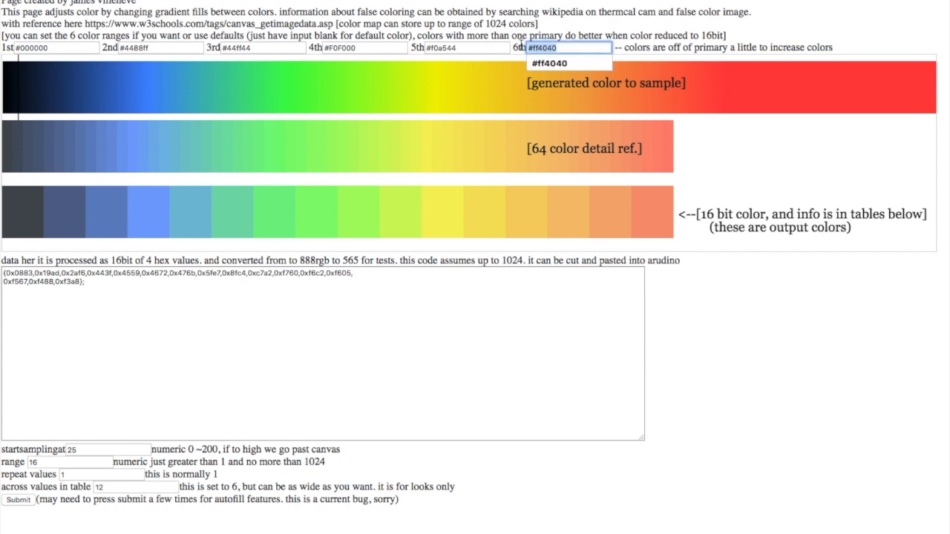
text(green)
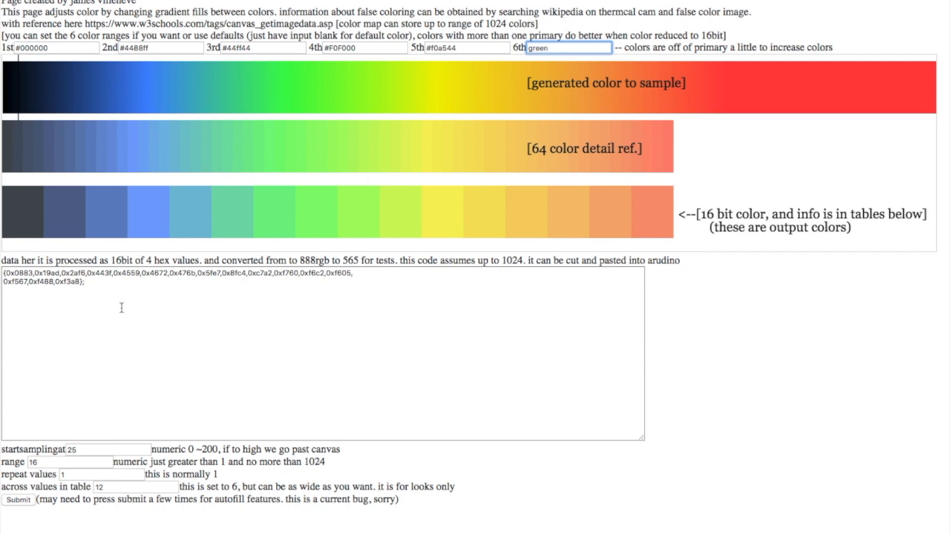
click(18, 500)
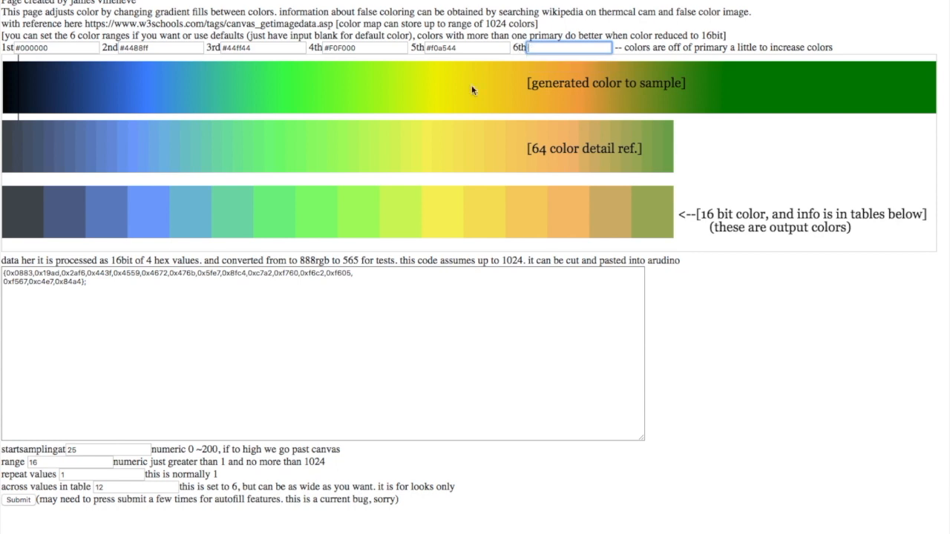
mouse_move(26, 499)
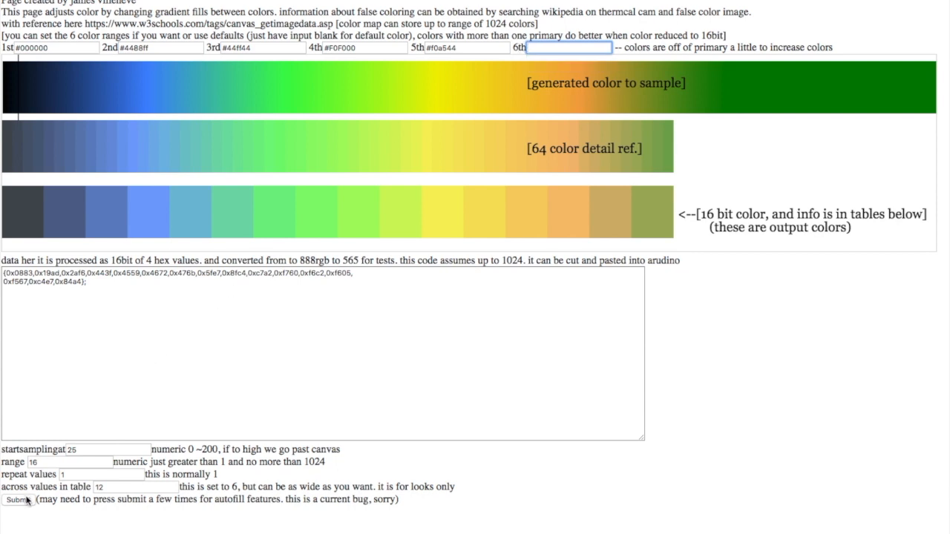
text(#f4040)
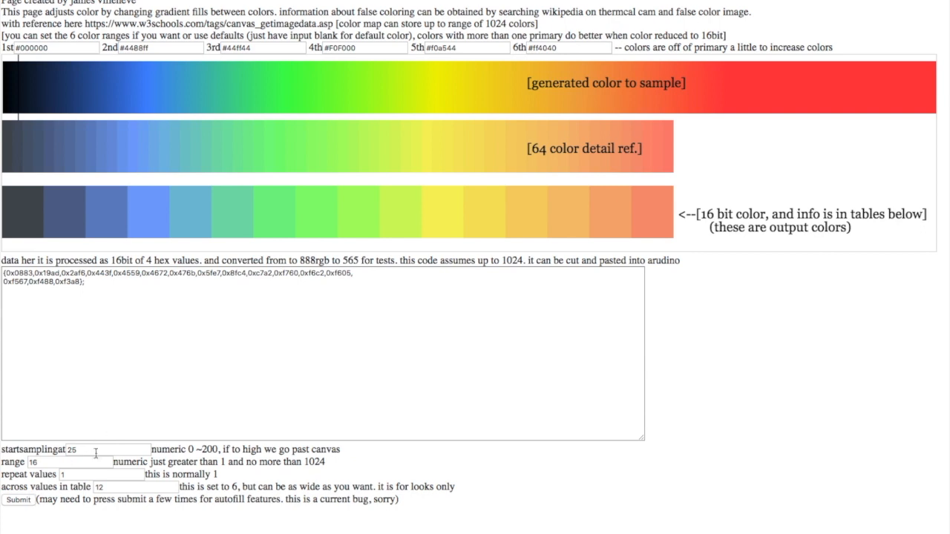
Step: Regenerate the color table with range 256 and repeat 14
click(67, 461)
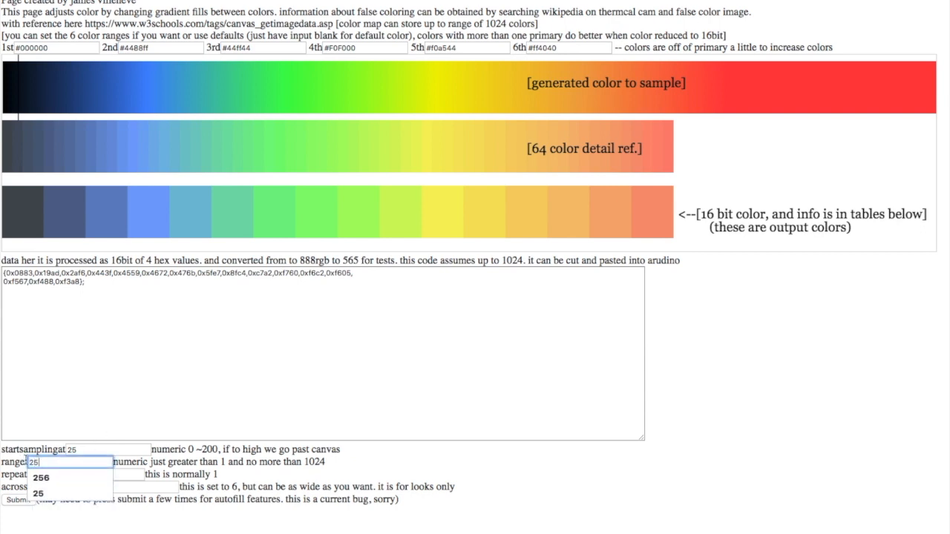
click(17, 499)
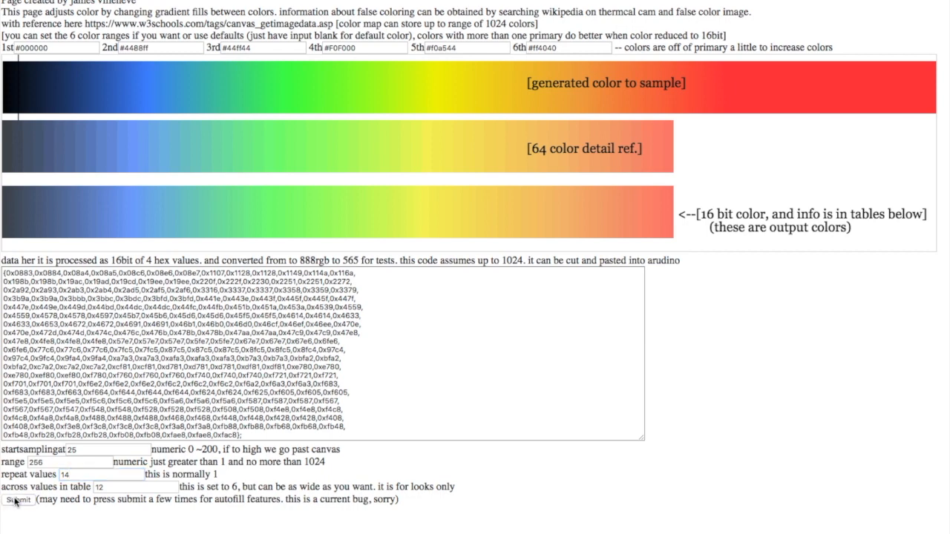
click(18, 500)
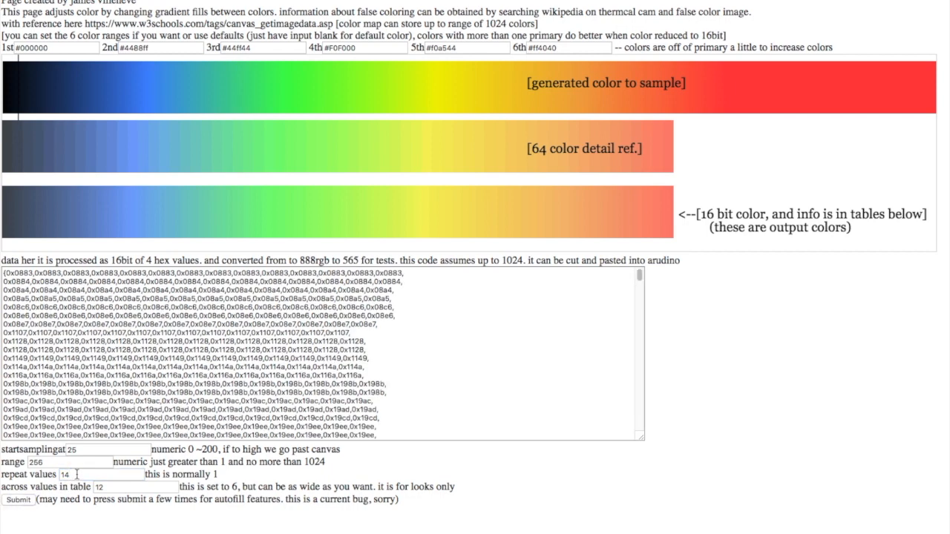
text(4)
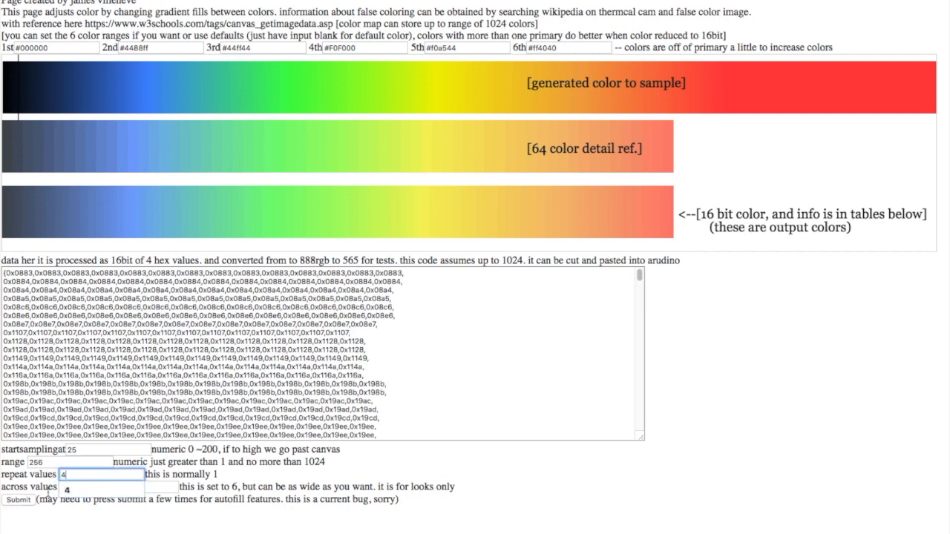
text(12)
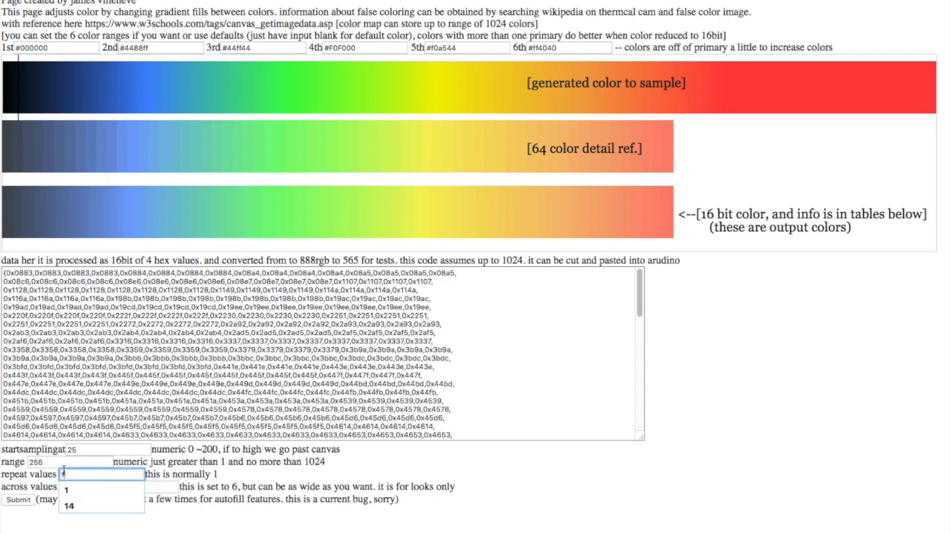
Step: Set repeat values to 1 and range to 1024 for a single-listing table
click(74, 461)
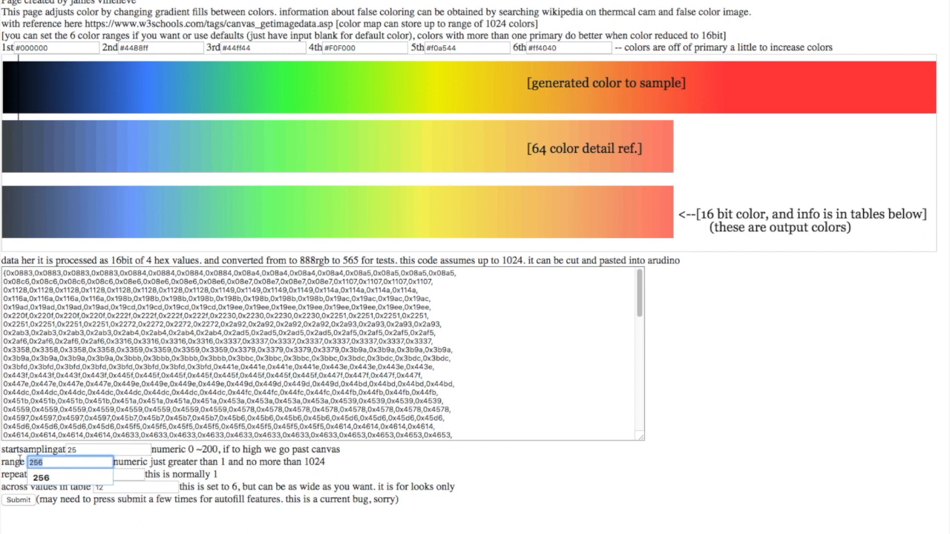
text(102)
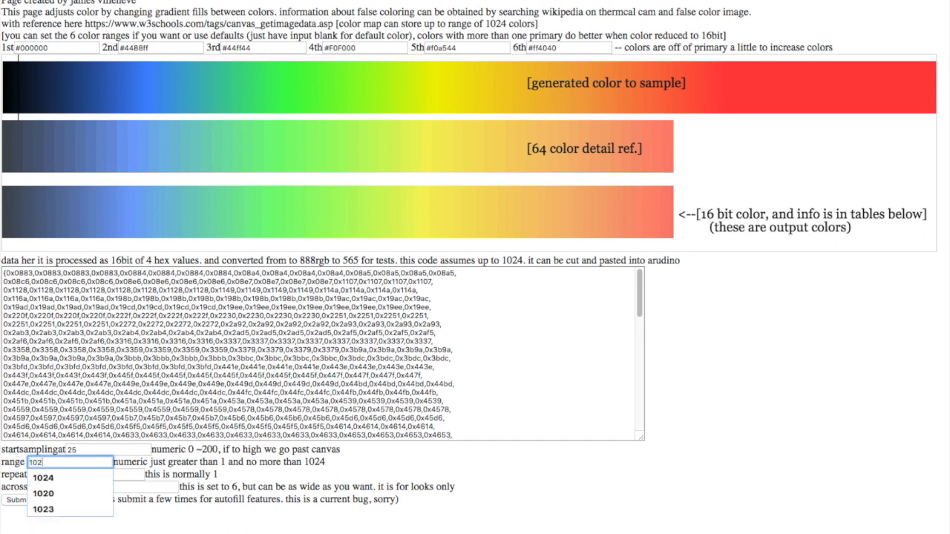
click(43, 478)
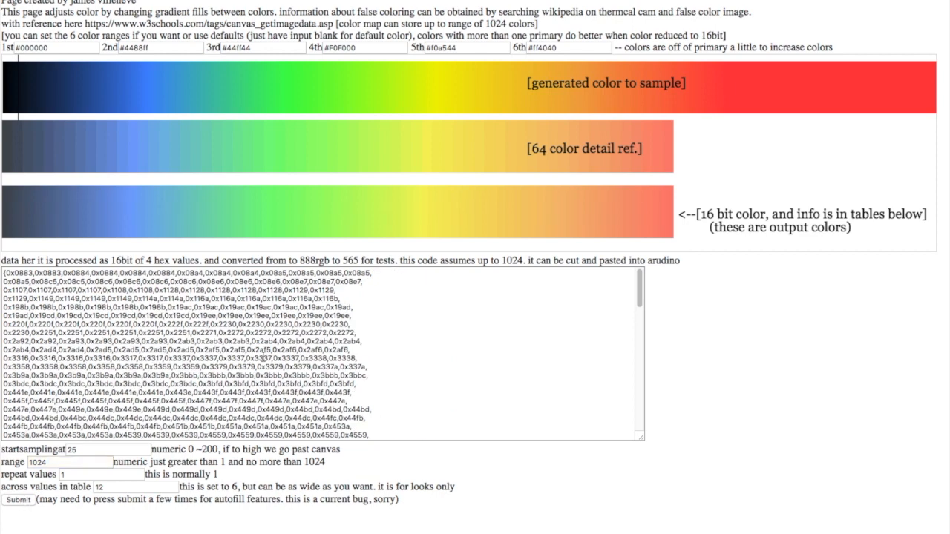
mouse_move(386, 320)
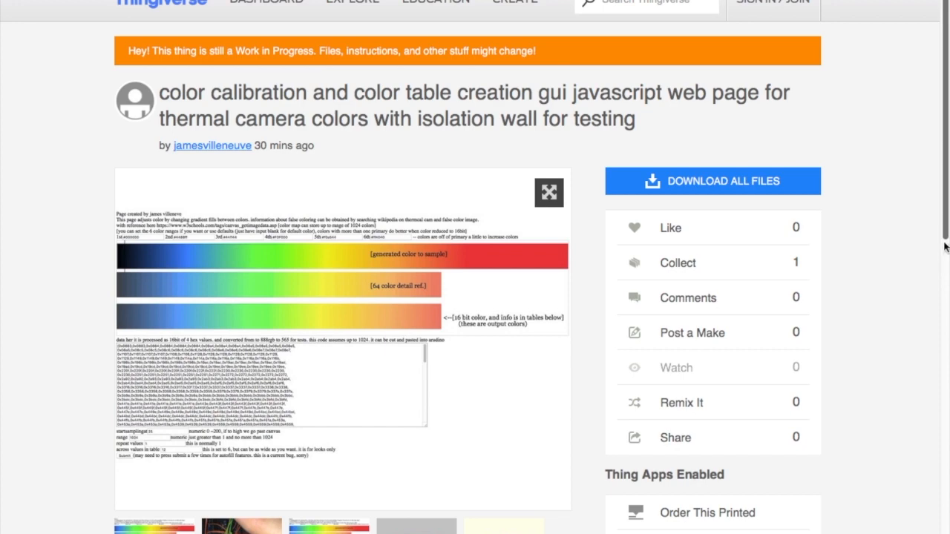
Step: Scroll down the Thingiverse project page to the Summary section
scroll(down, 3)
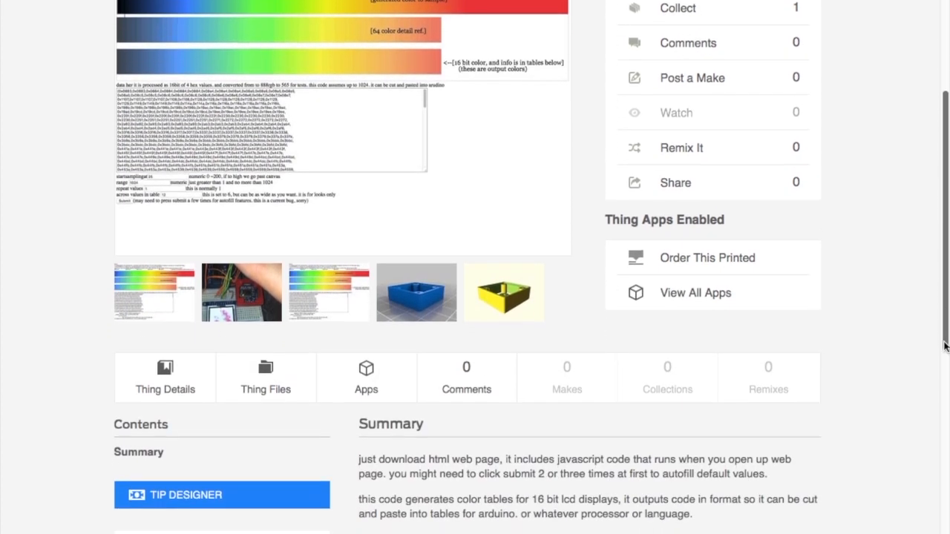
scroll(down, 3)
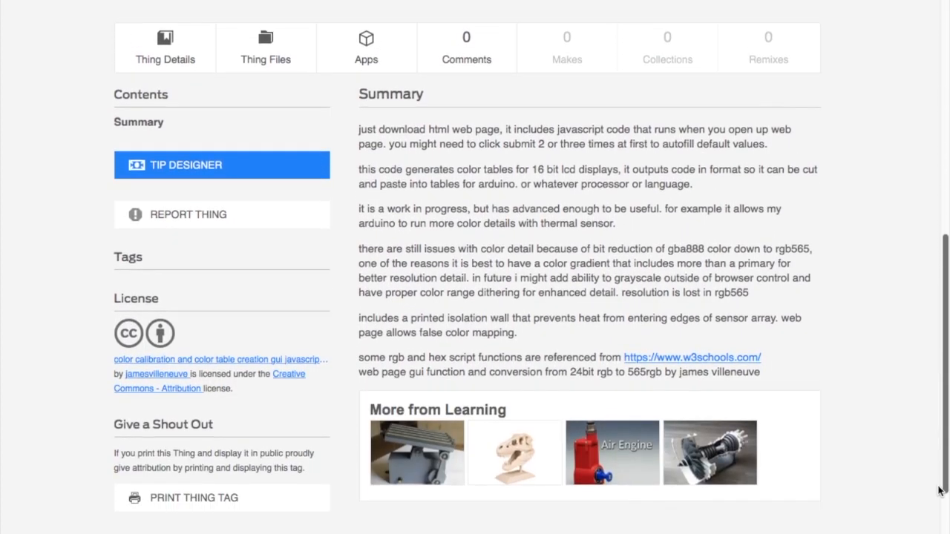
scroll(down, 3)
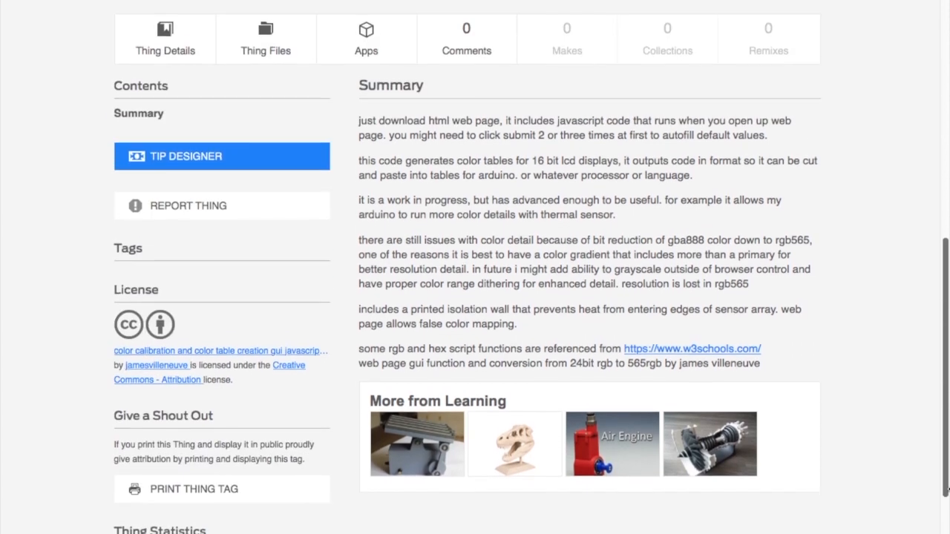